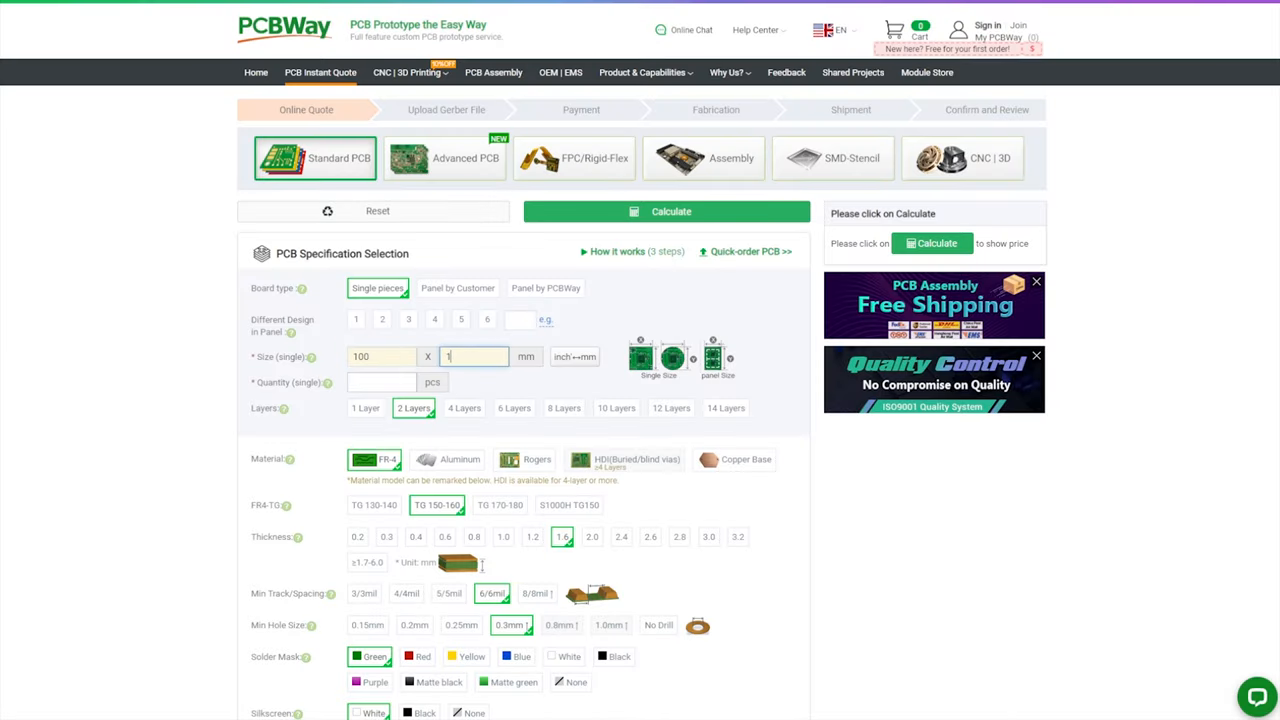
- Filter Shared Projects to the Camera category and open the Film Camera Remote Shutter project
{"action": "left_click", "coordinate": [666, 211]}
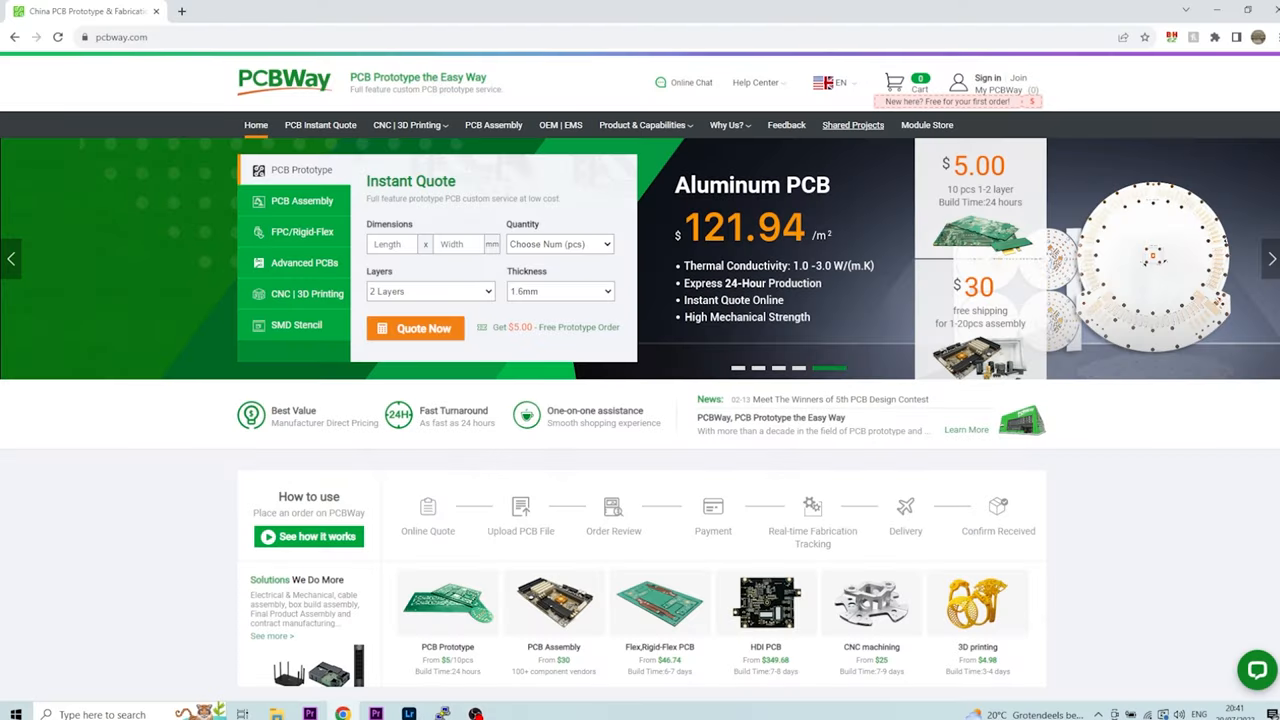
{"action": "left_click", "coordinate": [853, 124]}
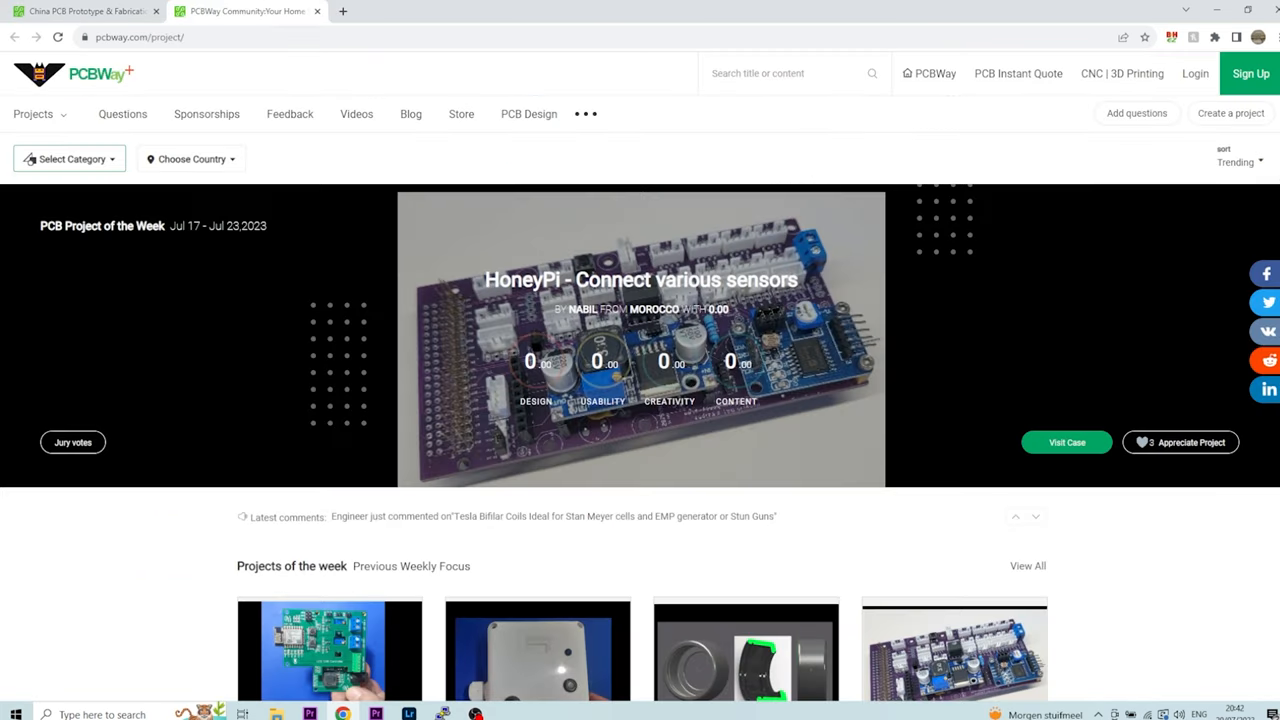
{"action": "left_click", "coordinate": [68, 158]}
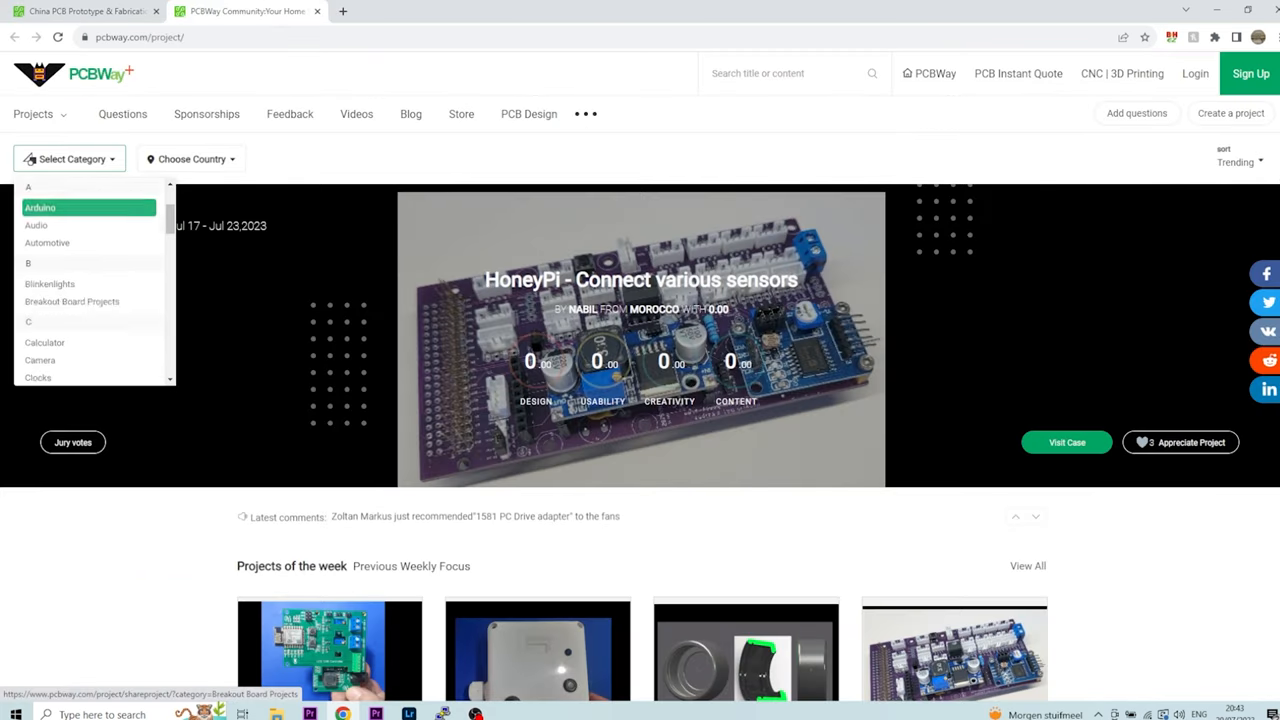
{"action": "left_click", "coordinate": [40, 360]}
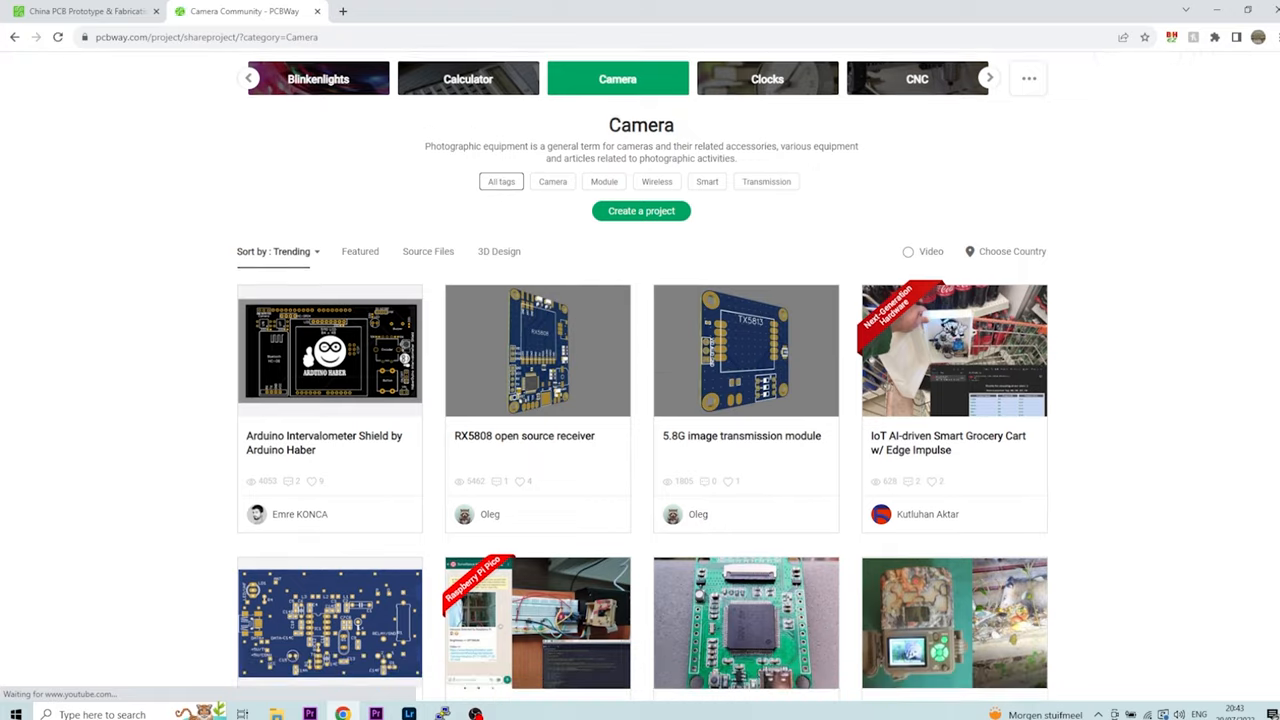
{"action": "scroll", "scroll_direction": "down", "scroll_amount": 3}
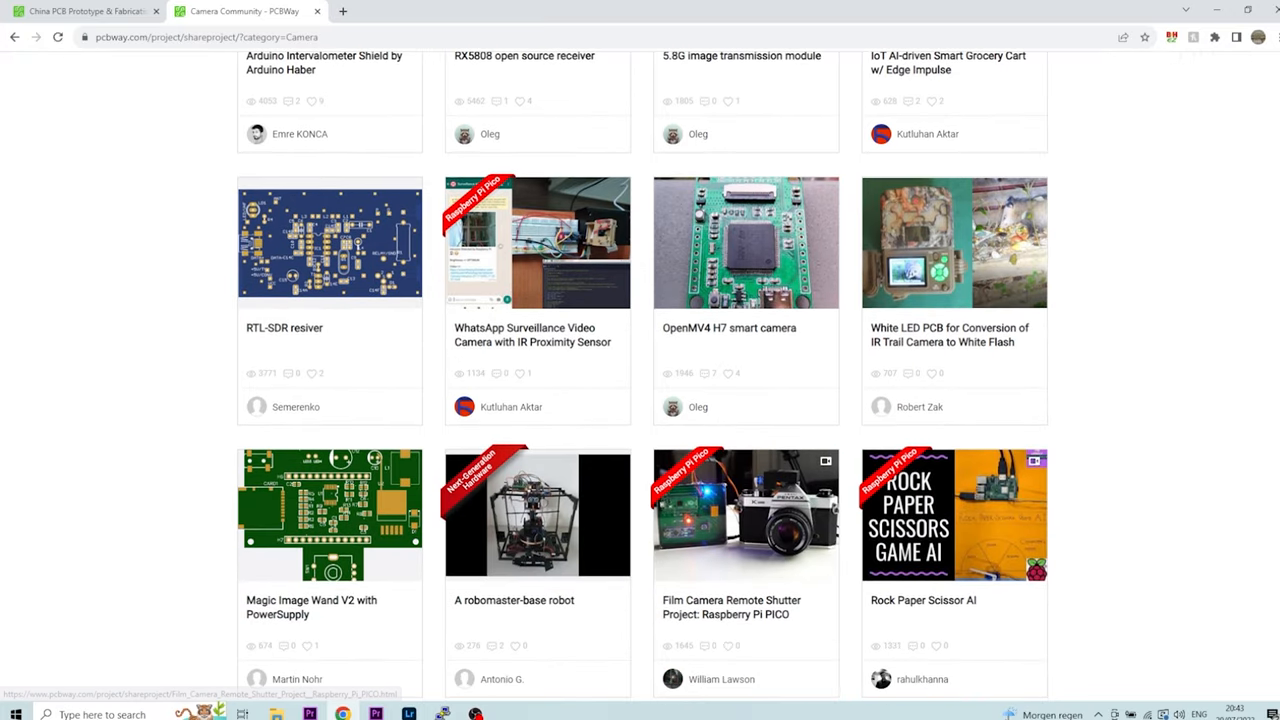
{"action": "left_click", "coordinate": [745, 514]}
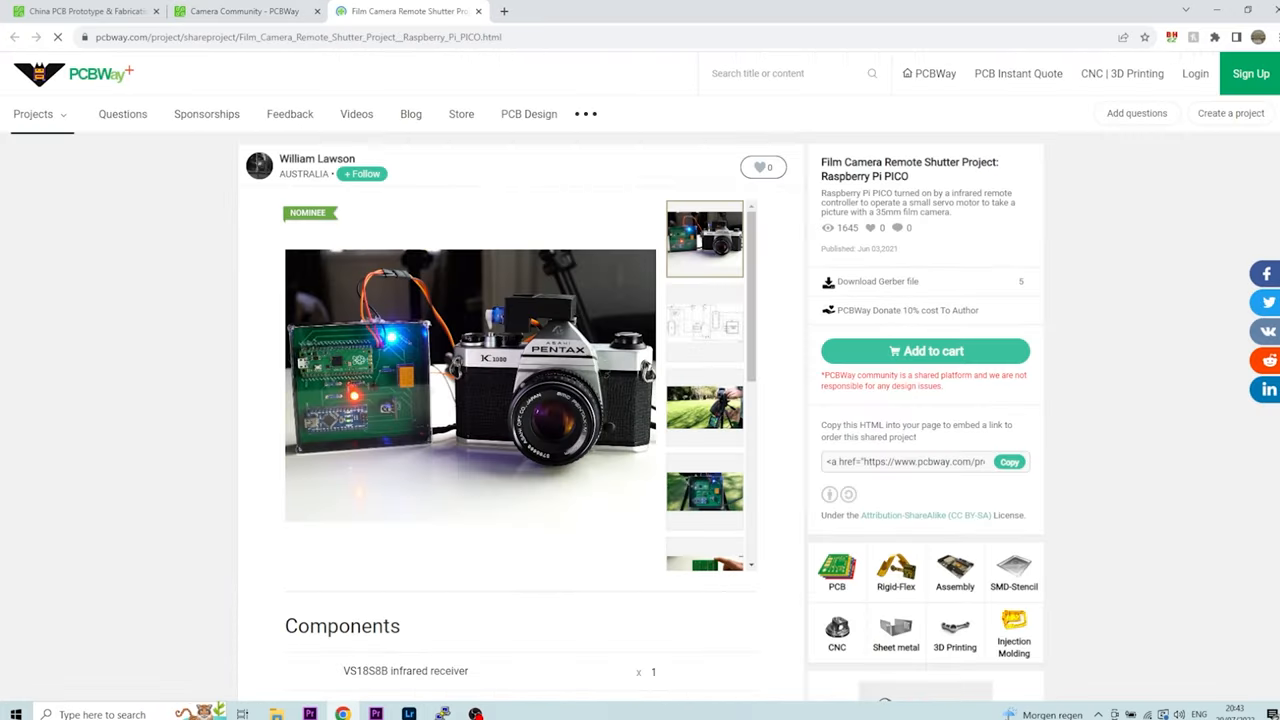
- Scroll past Components, Description, Code and Schematic to the Download Gerbers button
{"action": "scroll", "scroll_direction": "down", "scroll_amount": 3}
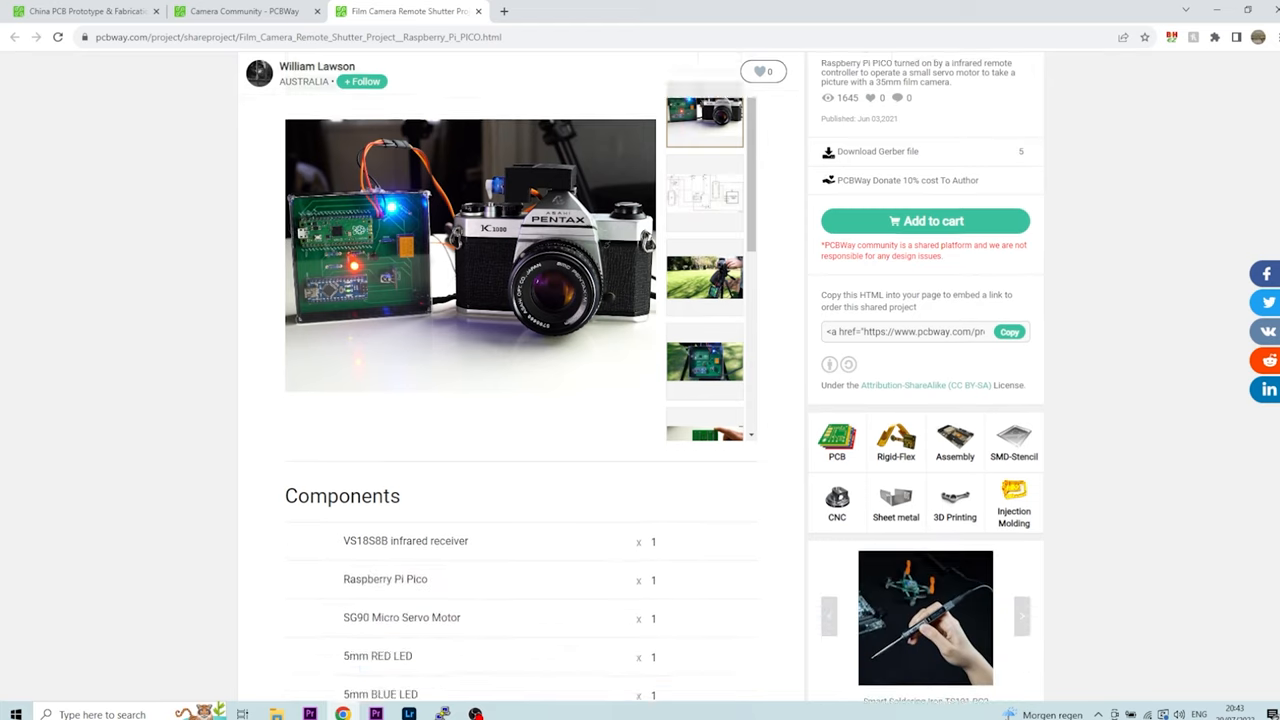
{"action": "scroll", "scroll_direction": "down", "scroll_amount": 3}
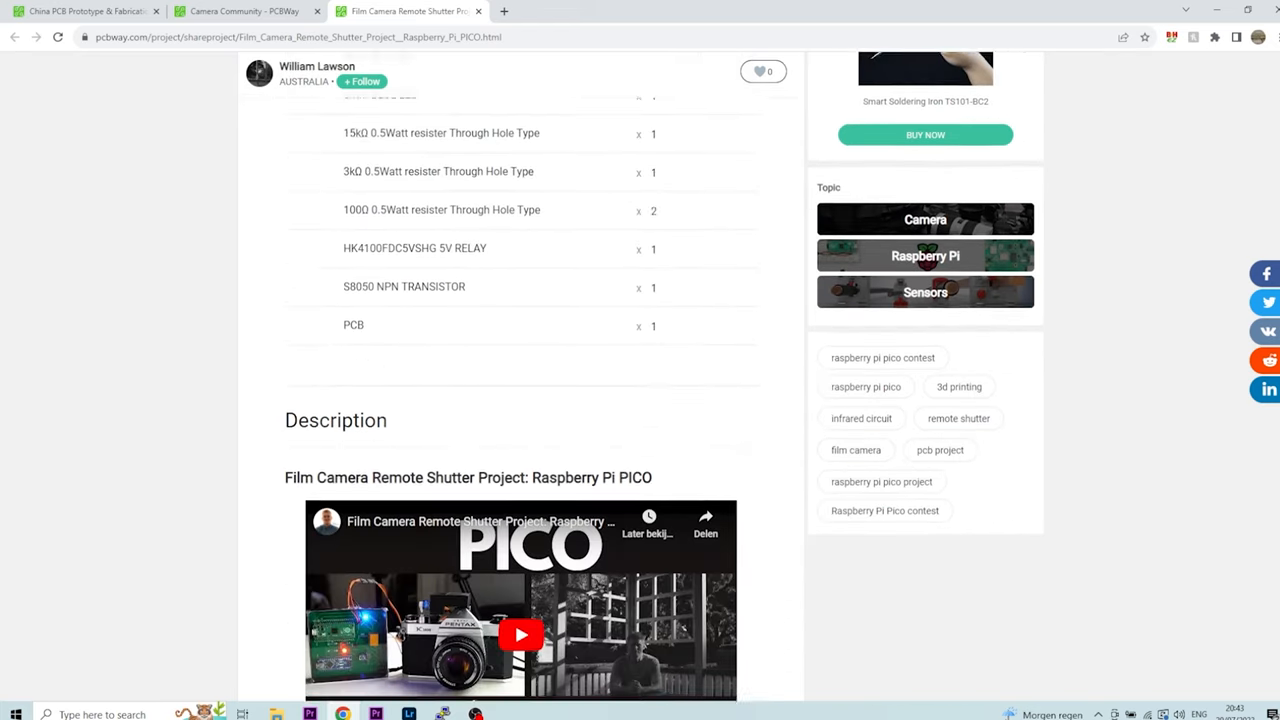
{"action": "scroll", "scroll_direction": "down", "scroll_amount": 3}
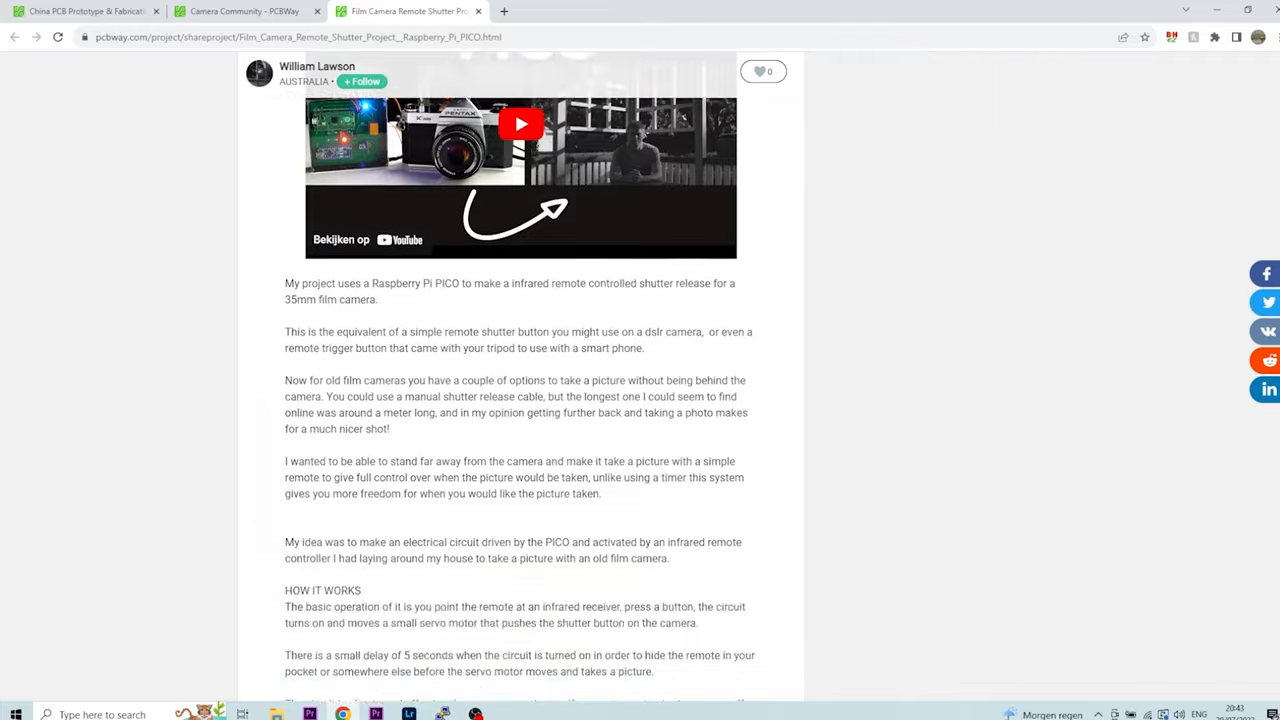
{"action": "scroll", "scroll_direction": "down", "scroll_amount": 3}
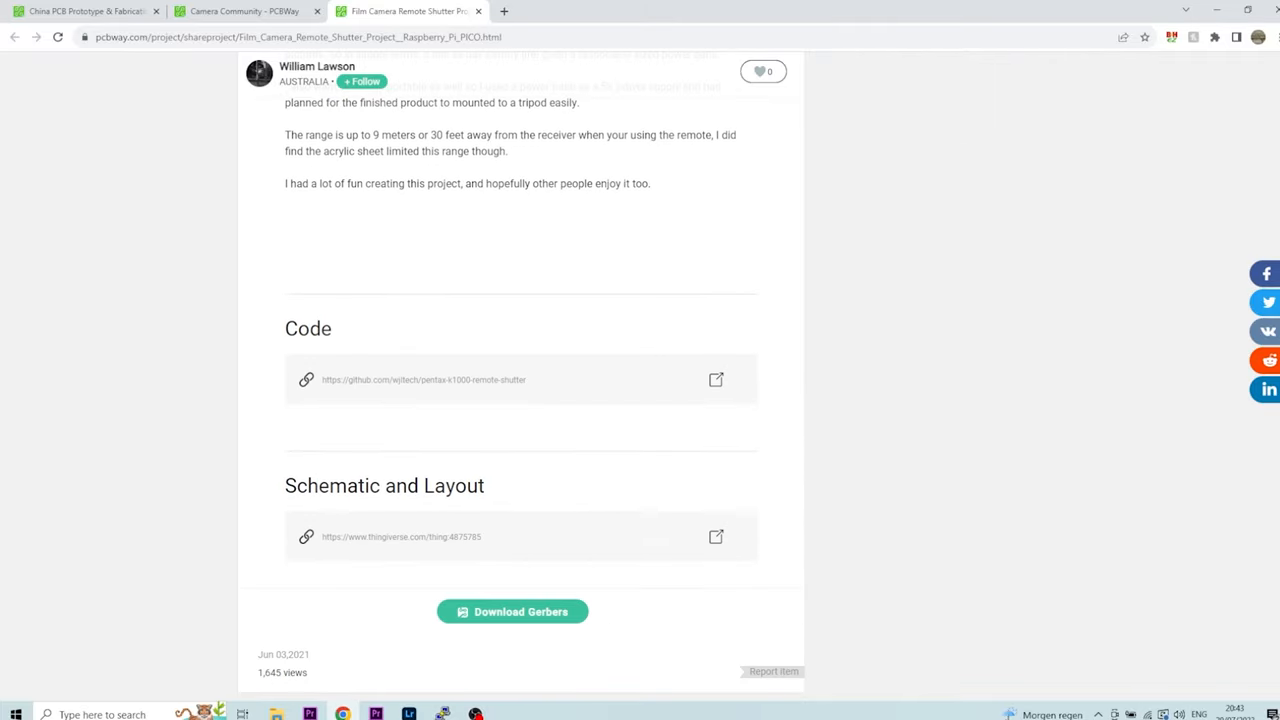